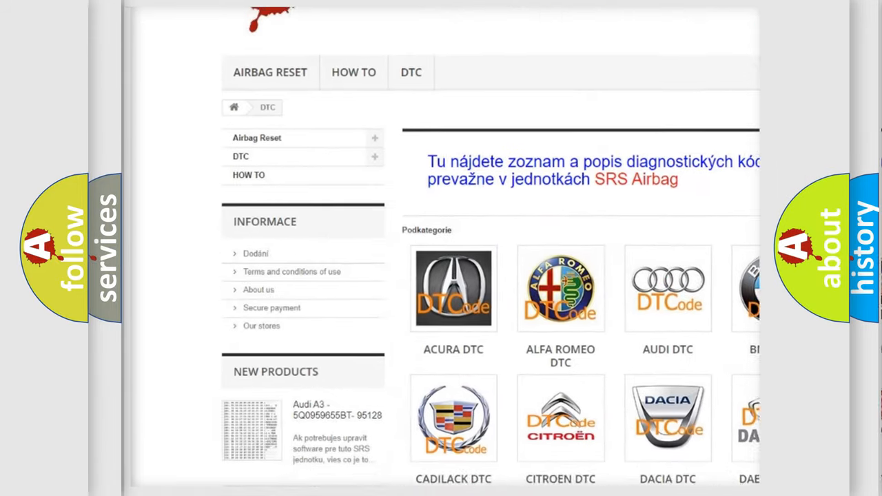
pyautogui.scroll(-3)
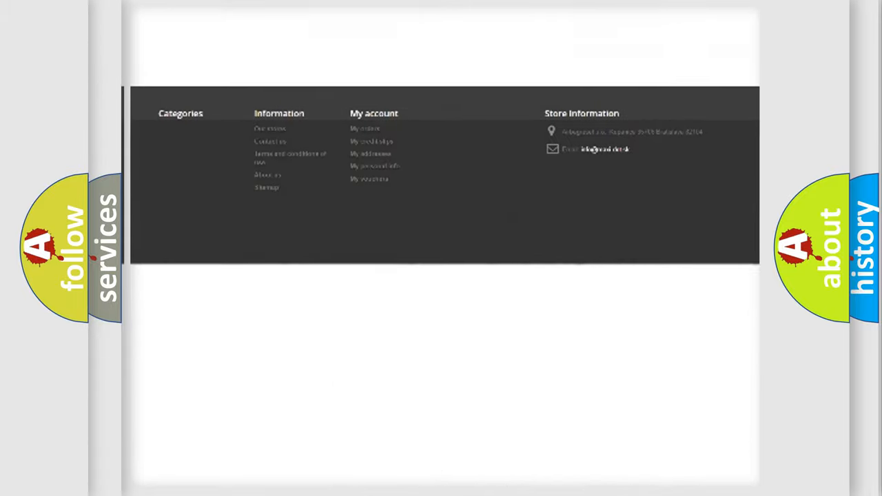
pyautogui.scroll(3)
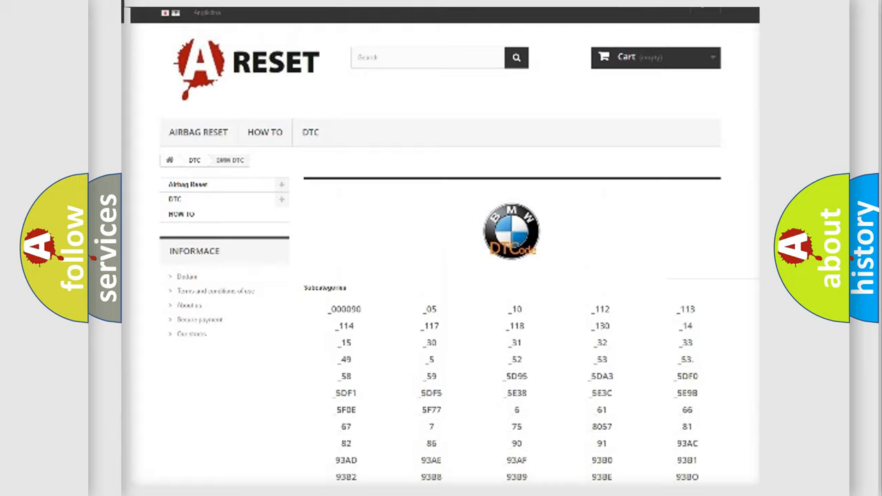